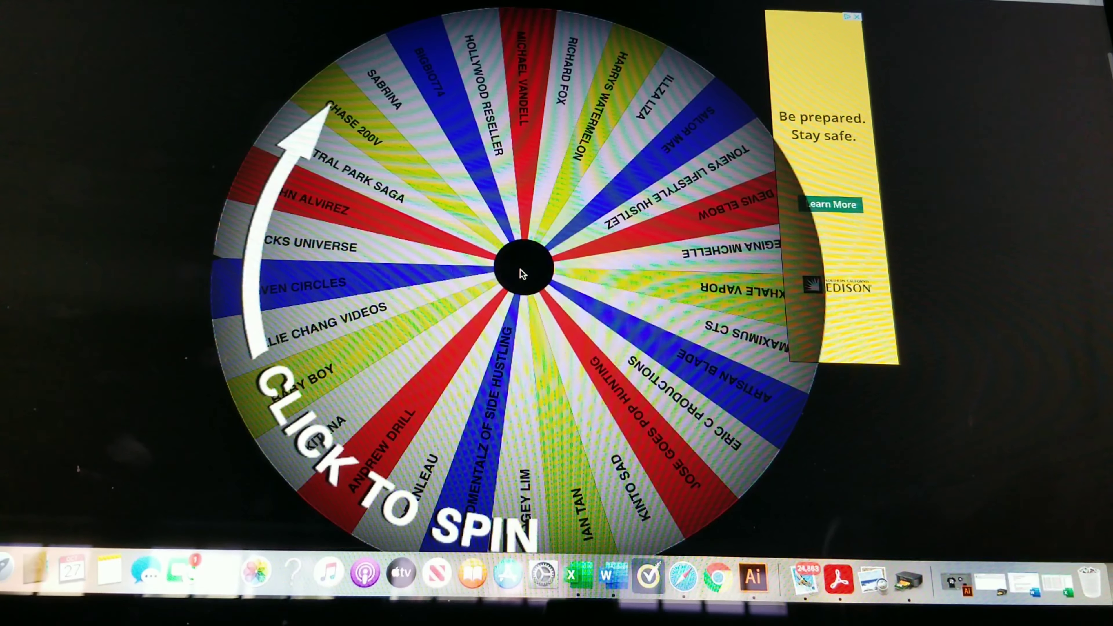
- Spin the full wheel once so it picks a random name
{"action": "left_click", "coordinate": [522, 273]}
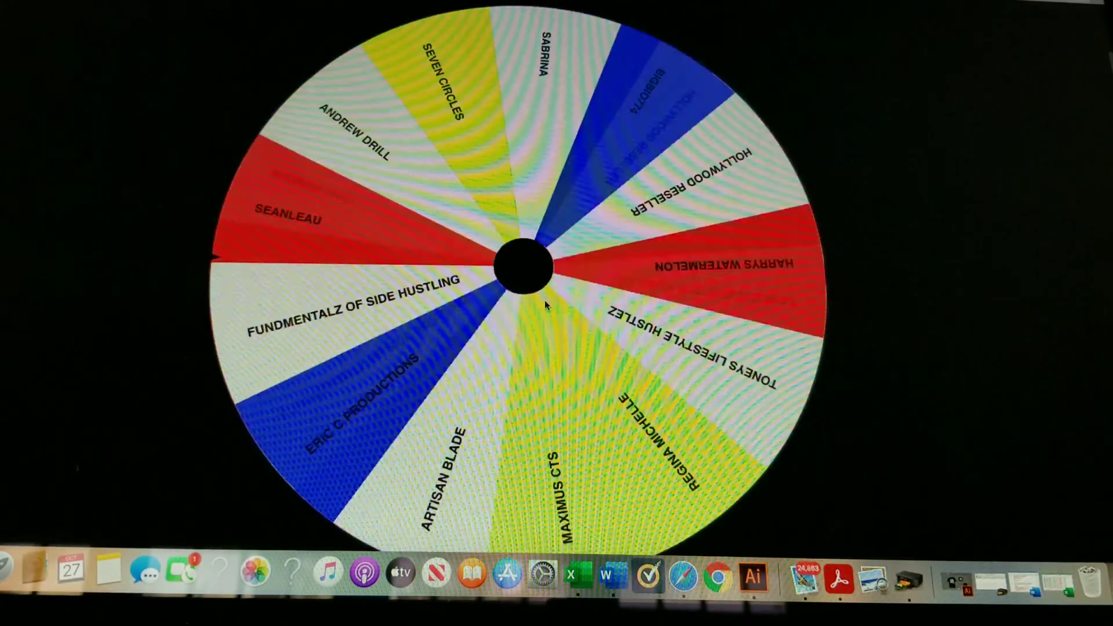
{"action": "left_click", "coordinate": [524, 268]}
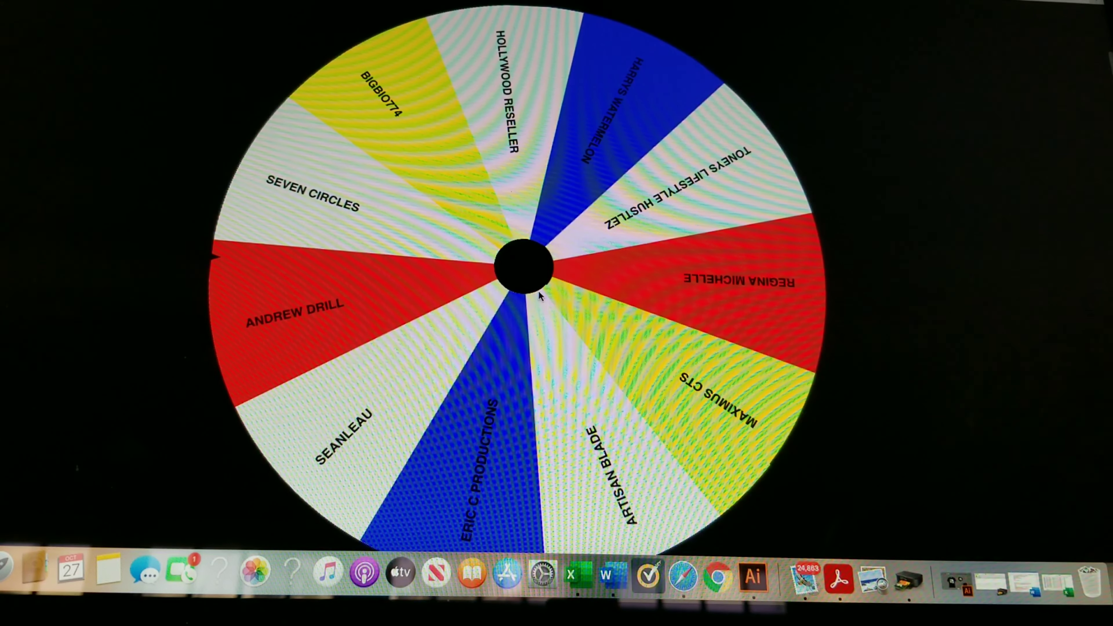
{"action": "left_click", "coordinate": [525, 266]}
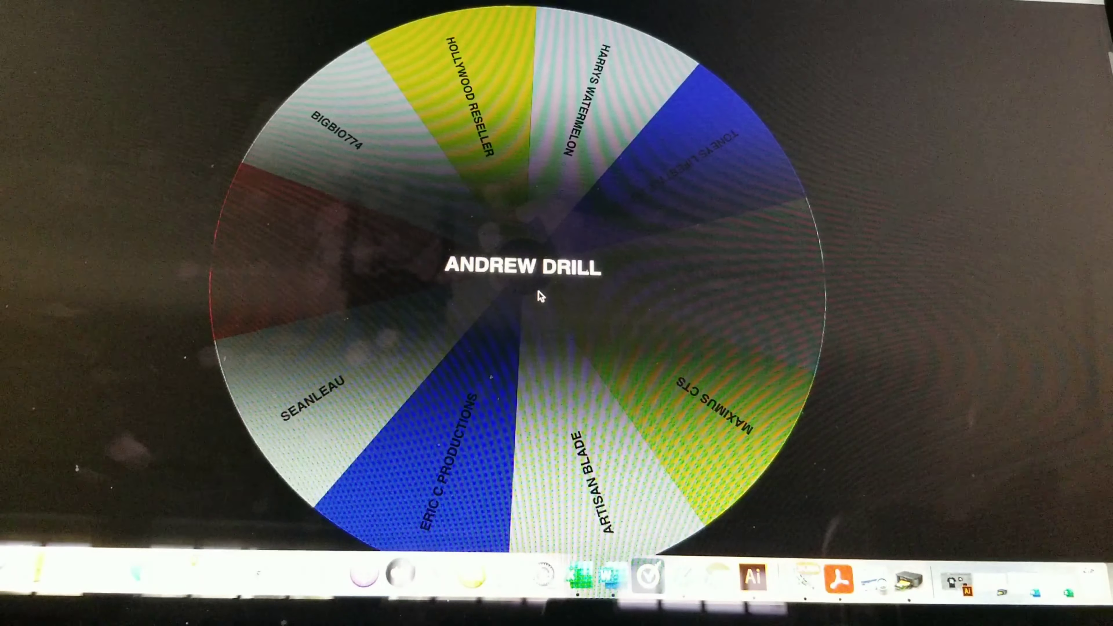